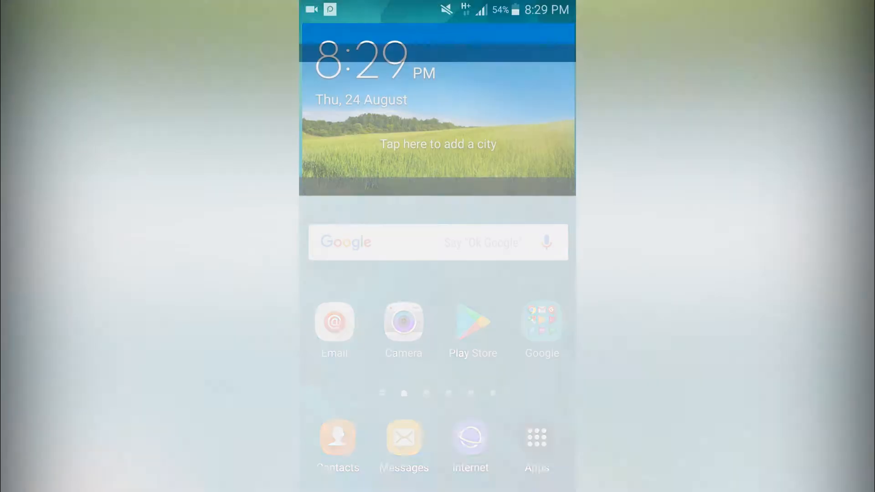
Launch the Google Play Store from the Android home screen.
click(473, 324)
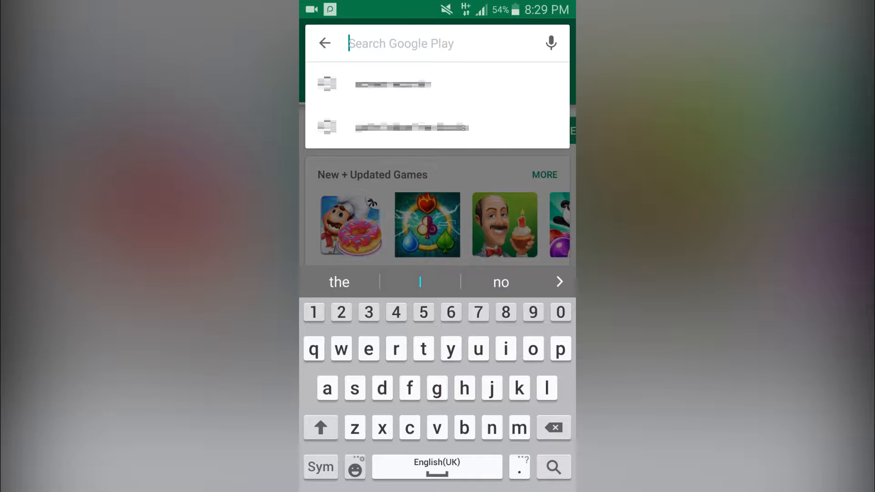
Search Google Play for 'xbox beta' using the suggestion after typing 'xb'.
text(xbox b)
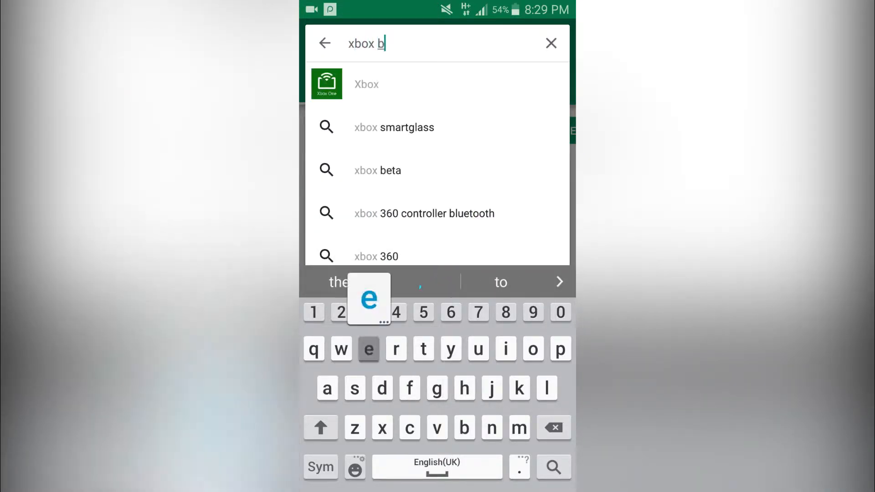
click(378, 170)
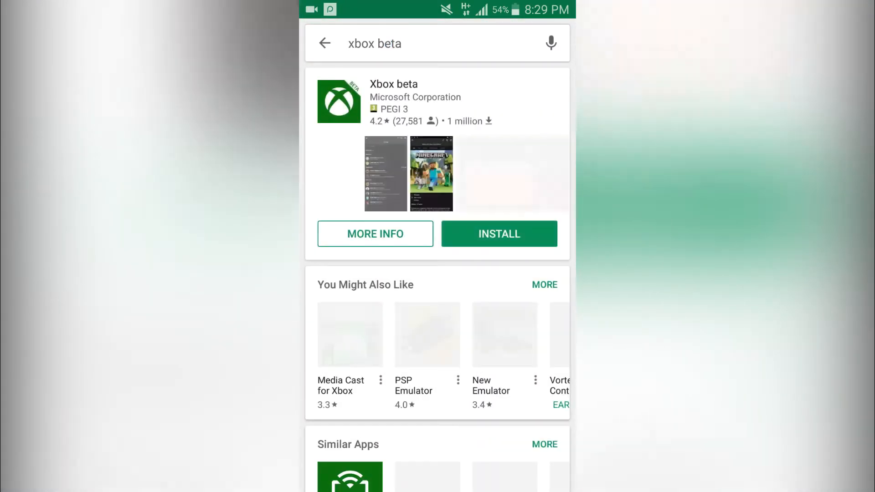
Install Xbox beta, accepting its permission requests twice until the download starts.
click(500, 234)
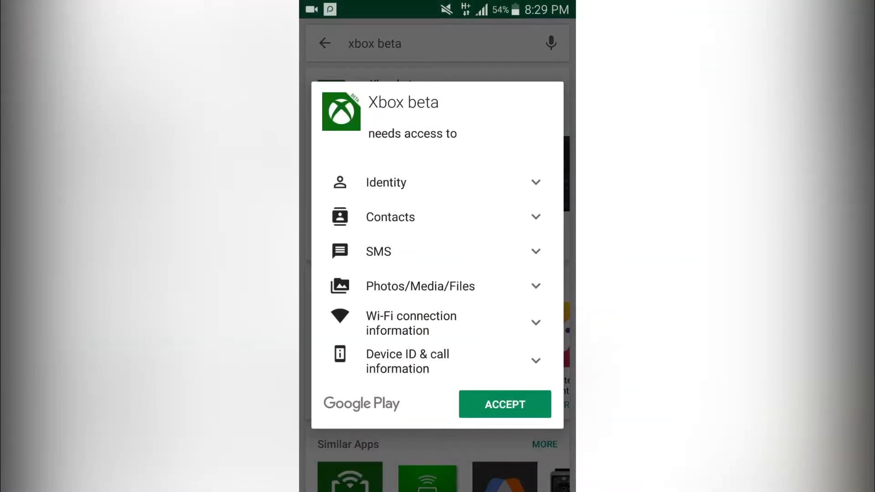
click(505, 405)
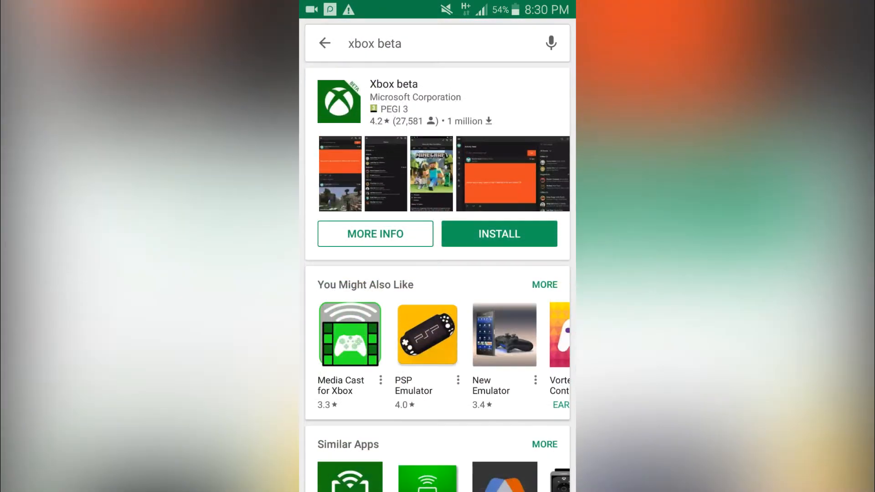
click(499, 234)
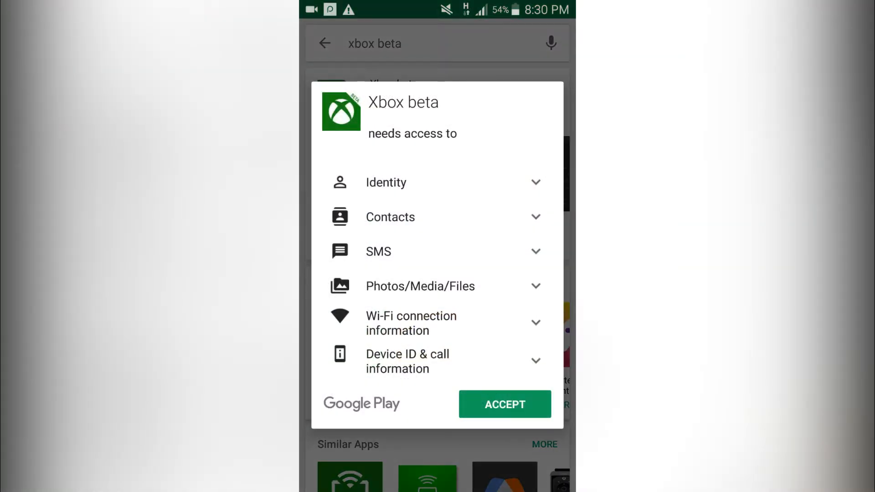
click(505, 404)
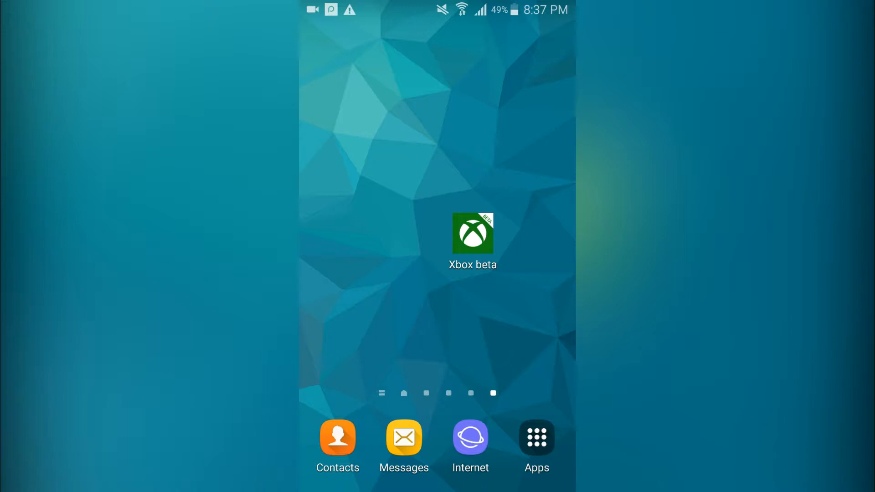
Launch Xbox beta, continue with the existing gamertag, and open the profile.
click(472, 237)
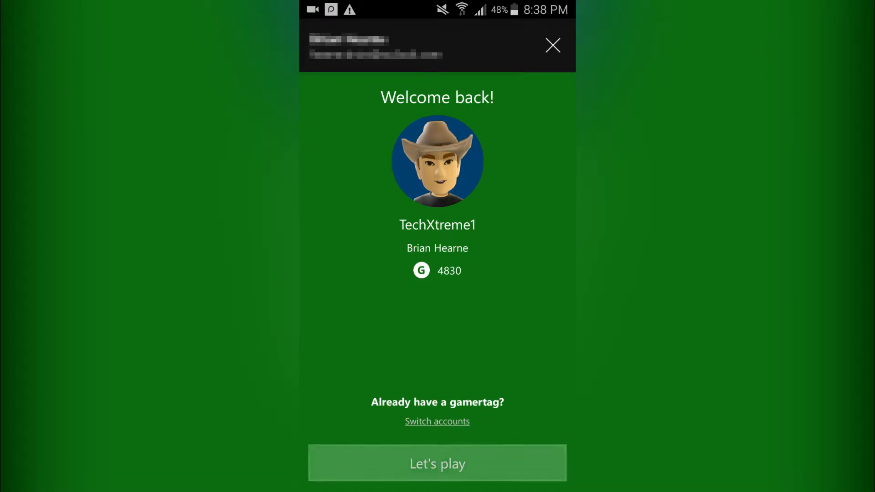
click(437, 475)
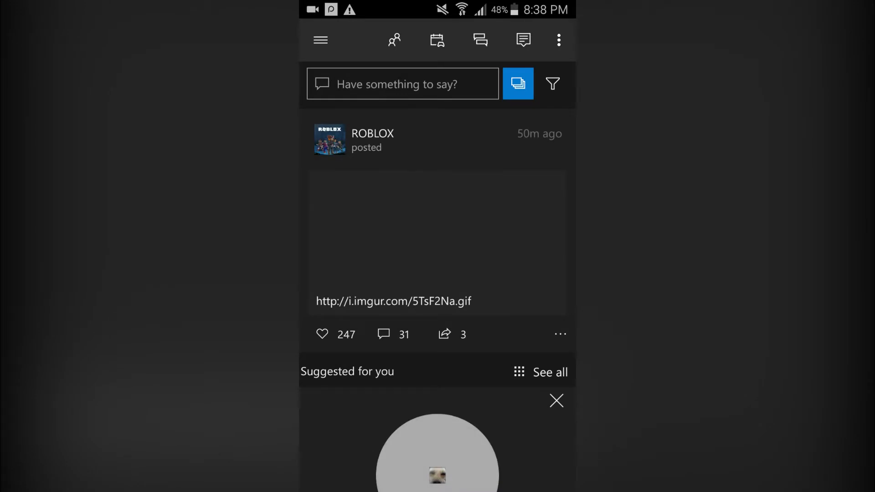
click(320, 39)
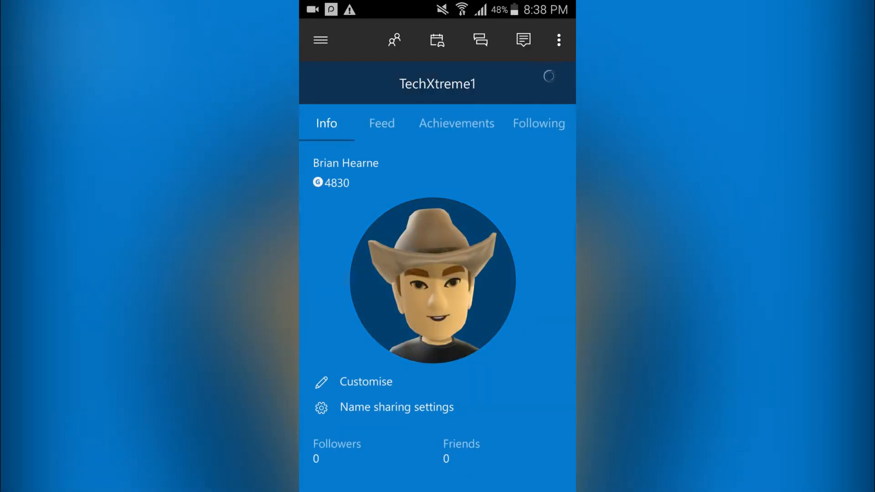
Open the Customise page from the Xbox profile.
click(366, 382)
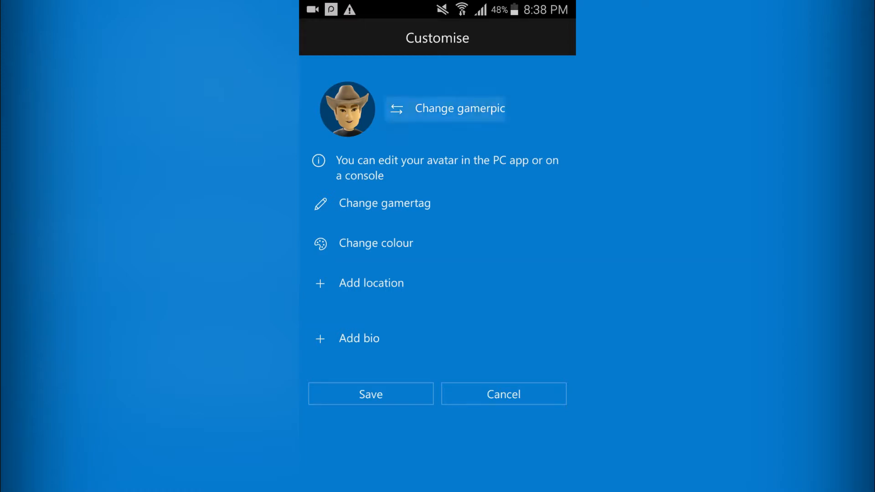
Choose Change gamerpic to replace it with the Nintendo Switch photo.
click(445, 109)
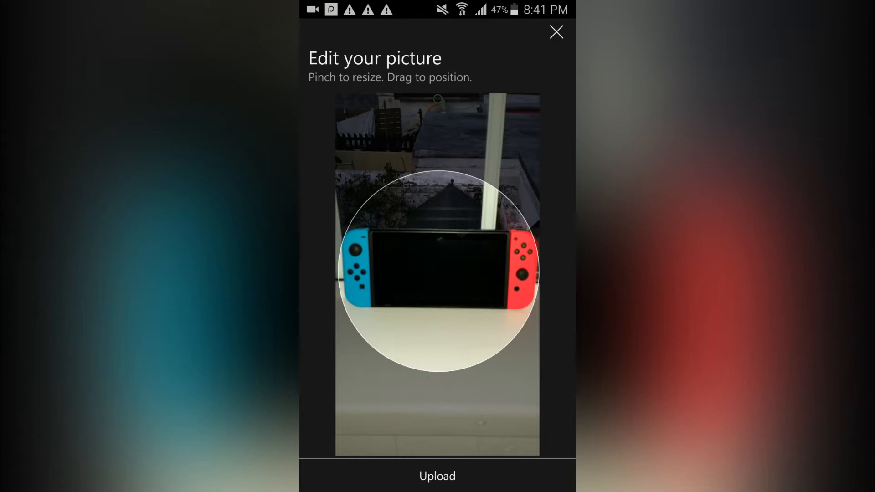
Centre the Switch photo in the crop circle, confirm upload, and dismiss the success notice.
drag(437, 268, 438, 234)
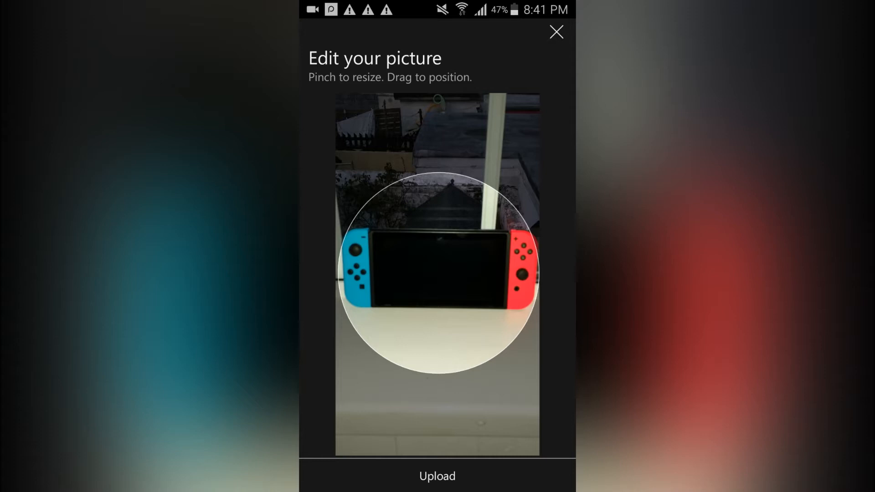
click(437, 476)
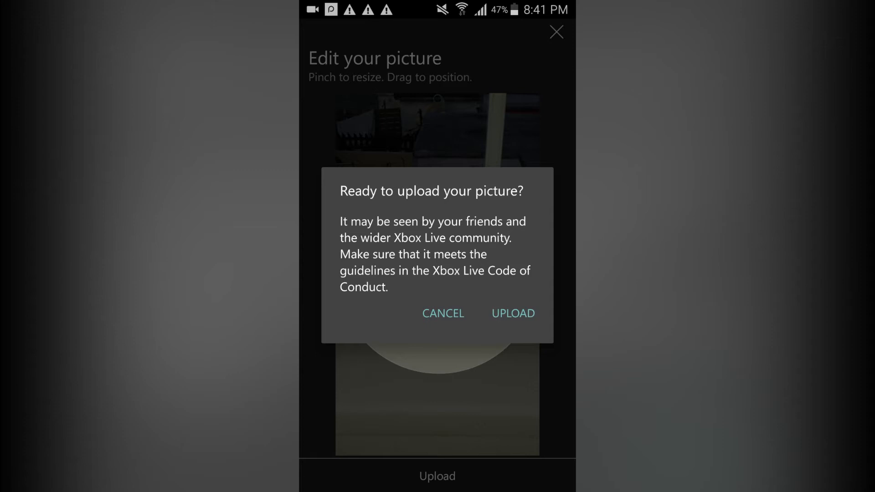
click(513, 313)
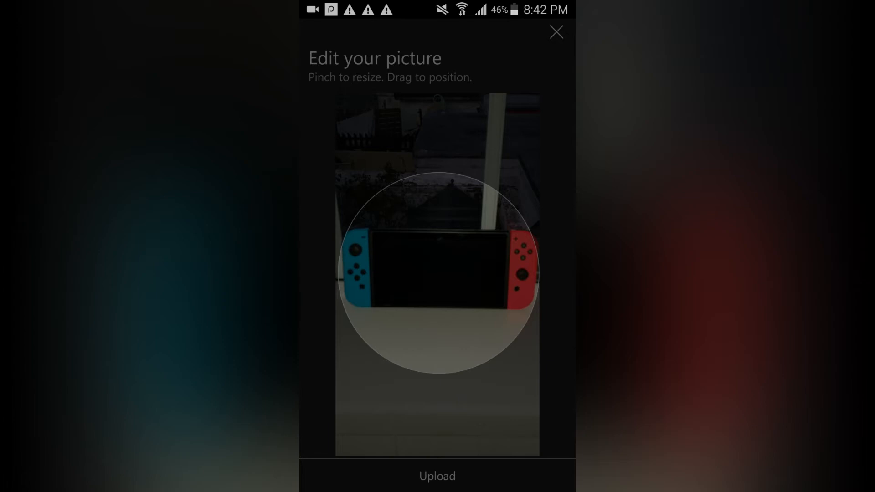
click(437, 476)
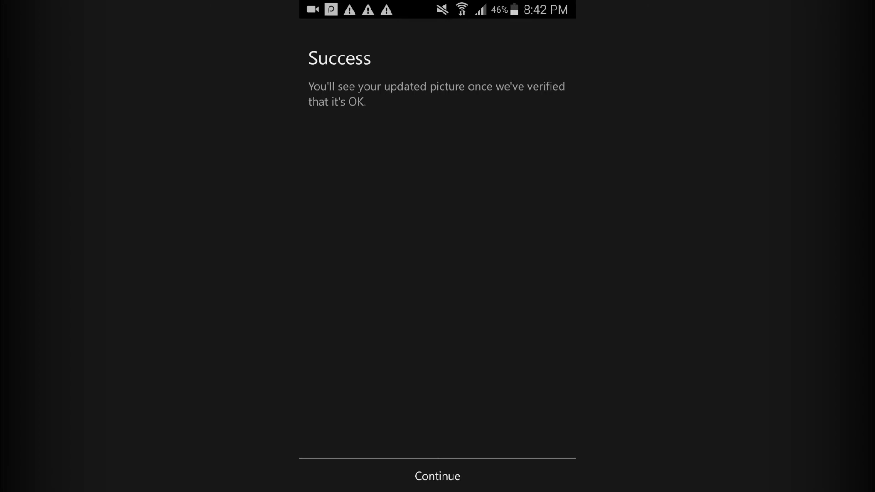
click(436, 476)
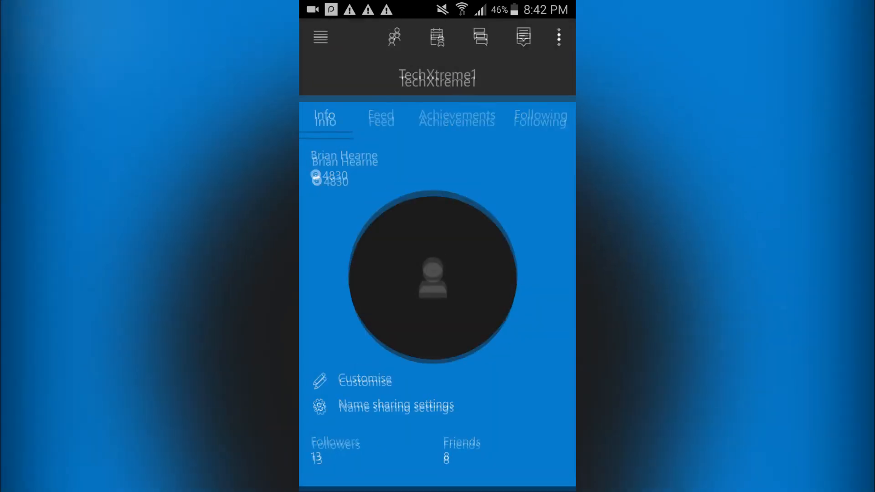